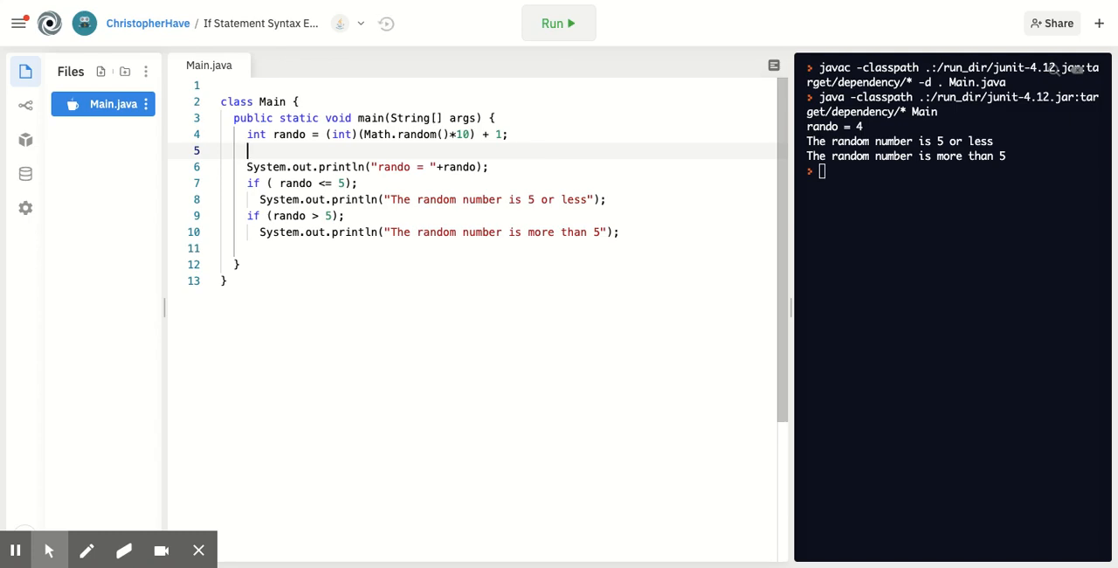
mouse_move(415, 159)
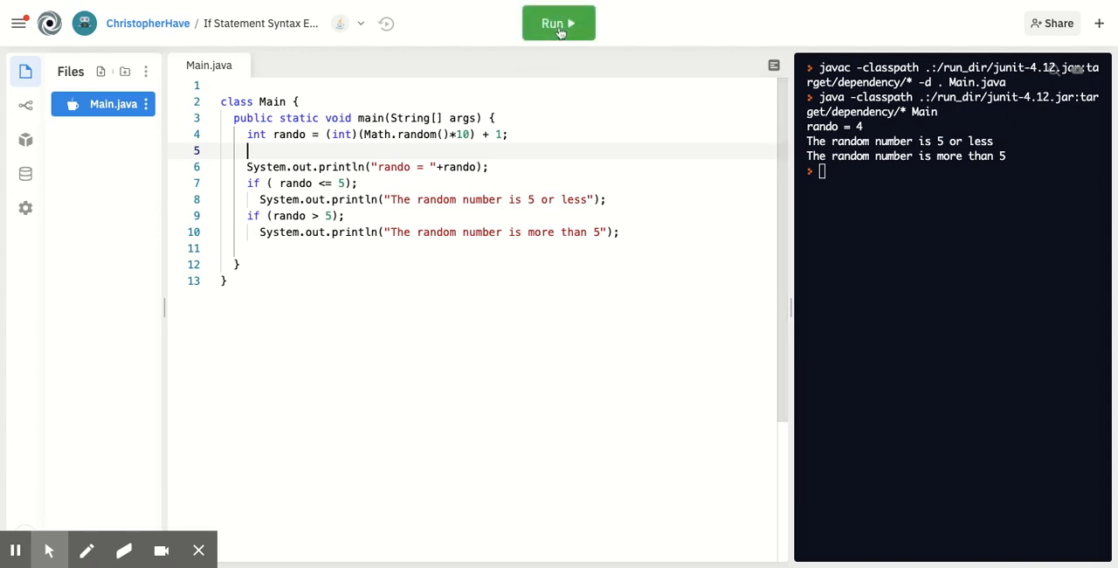
- Rerun Main.java to get rando = 2, still printing both messages
click(559, 23)
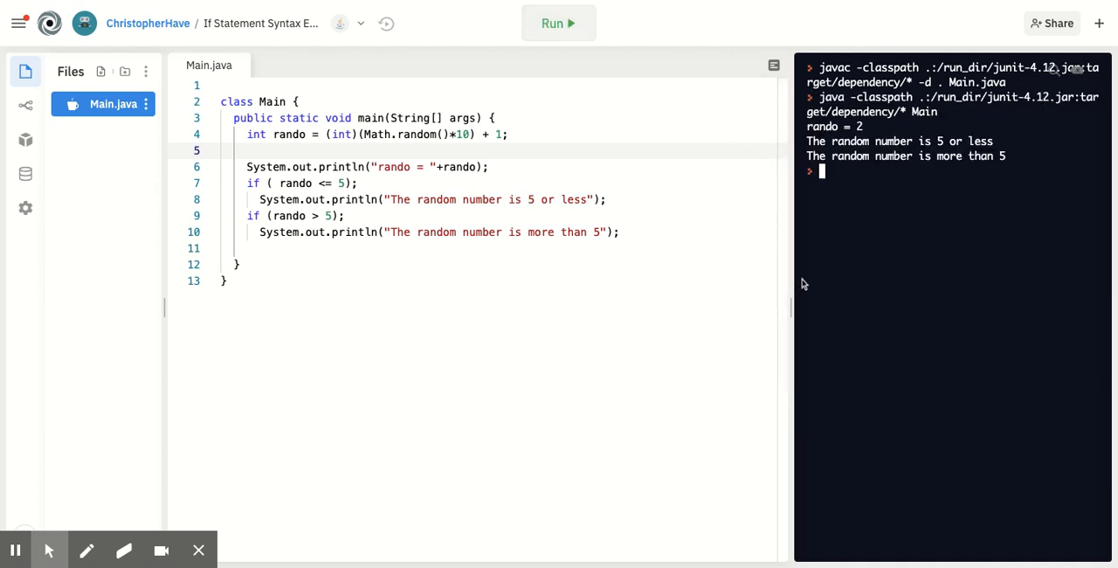
mouse_move(838, 157)
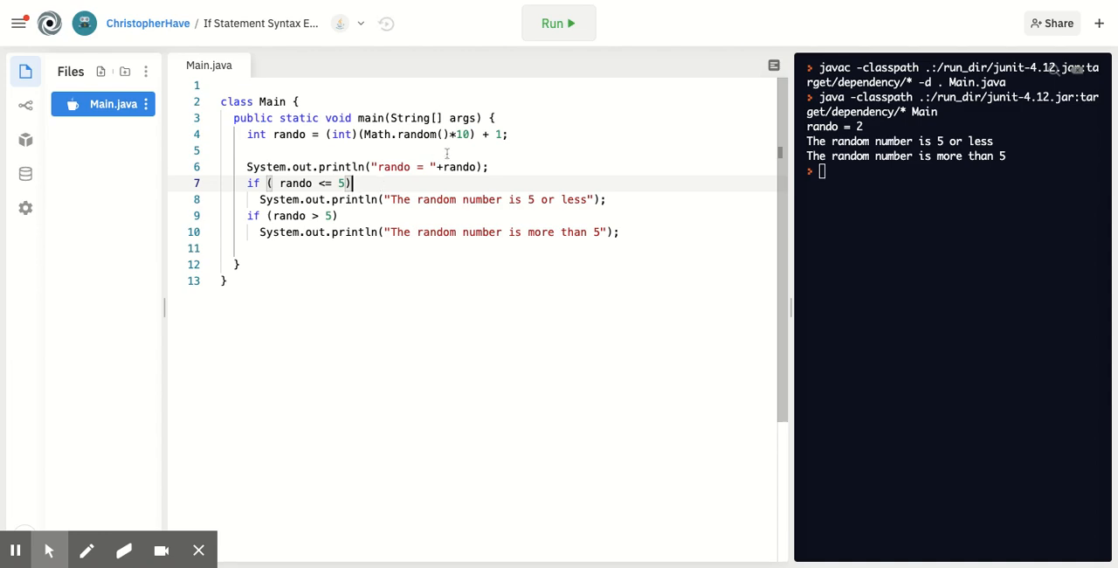
- Run the code after removing the semicolons, getting rando = 10 and only "more than 5."
click(559, 22)
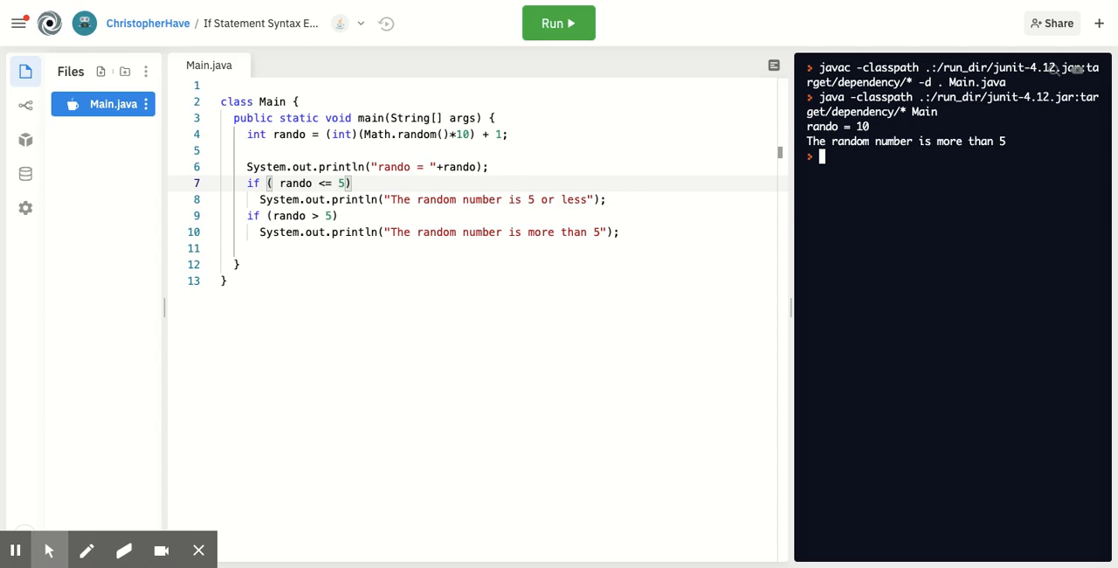
- Run twice more: rando = 4 prints only "5 or less", rando = 6 only "more than 5."
click(559, 22)
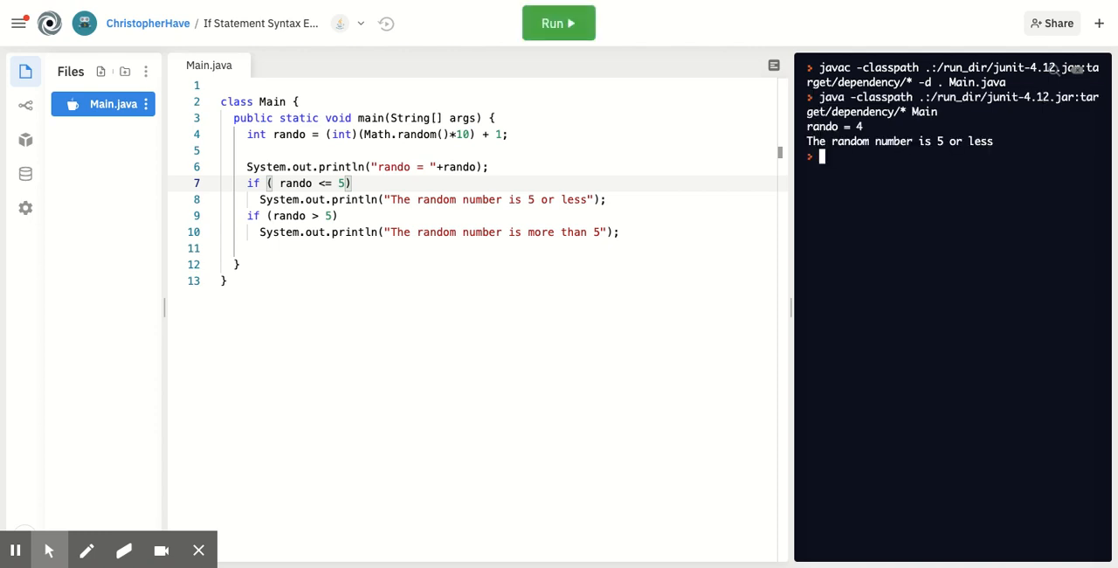
click(557, 22)
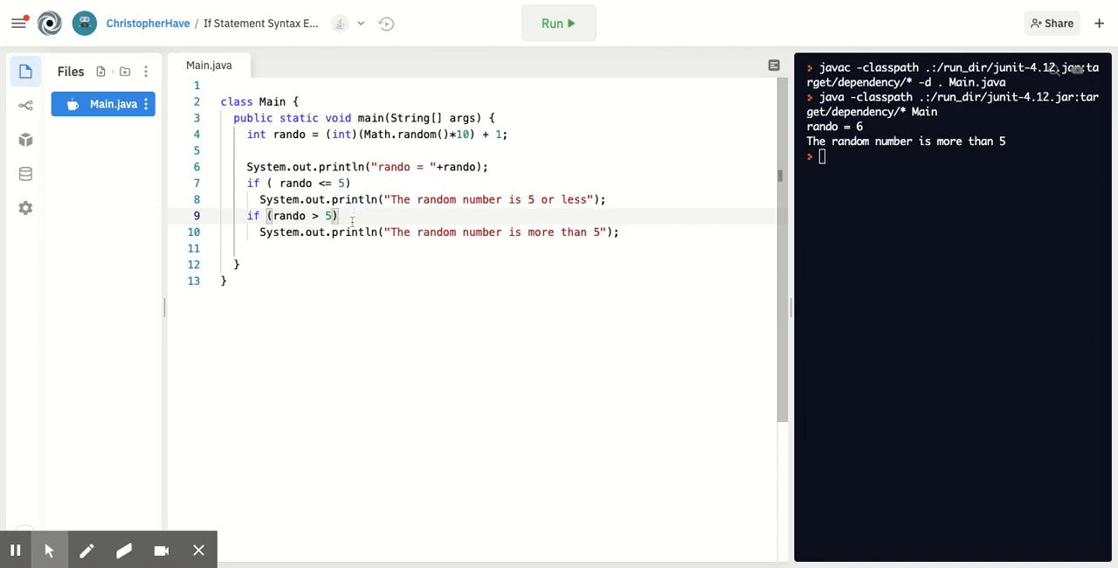
mouse_move(15, 548)
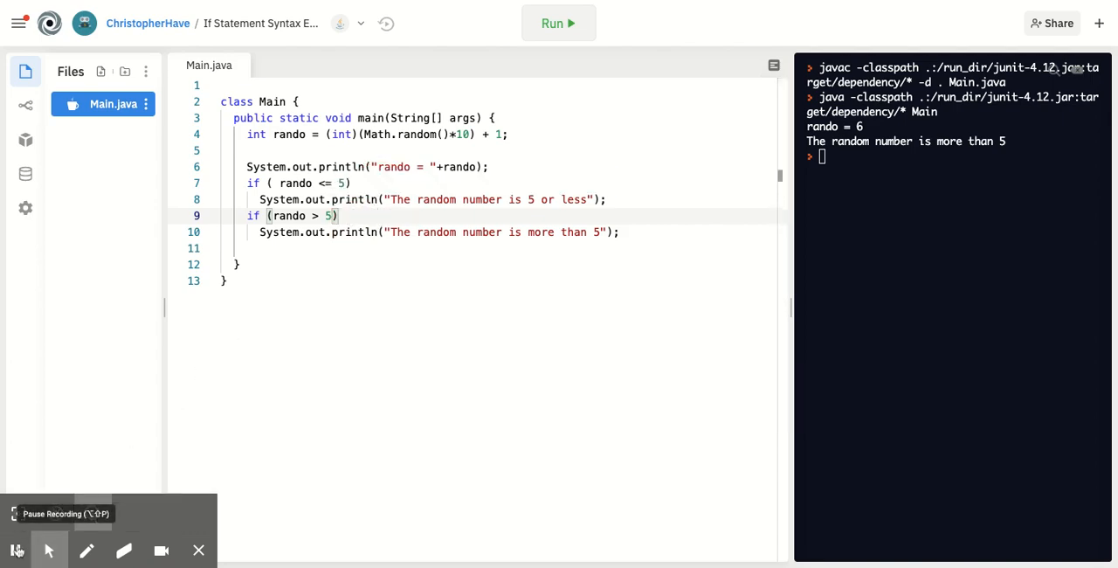